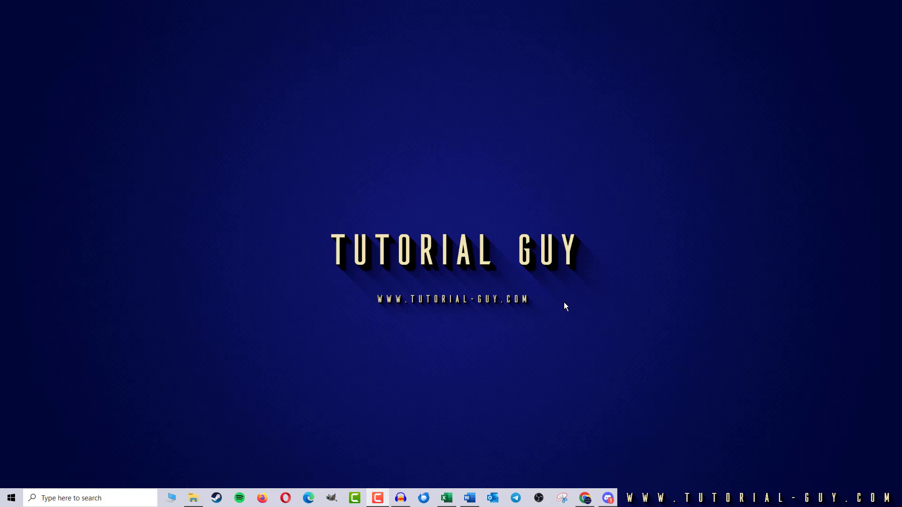
pyautogui.moveTo(601, 258)
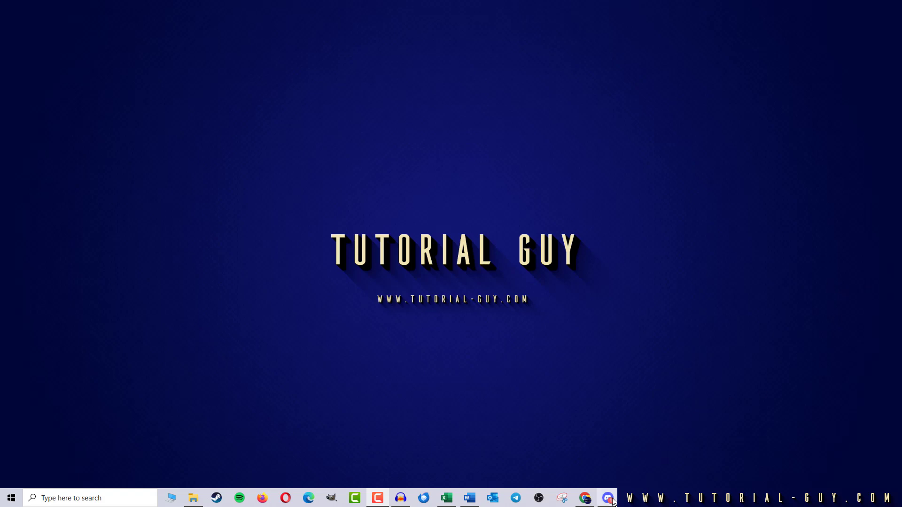
# Step: Switch to Discord and open the Allgemein voice channel's settings on Not-Tutorial-Guy
pyautogui.click(607, 498)
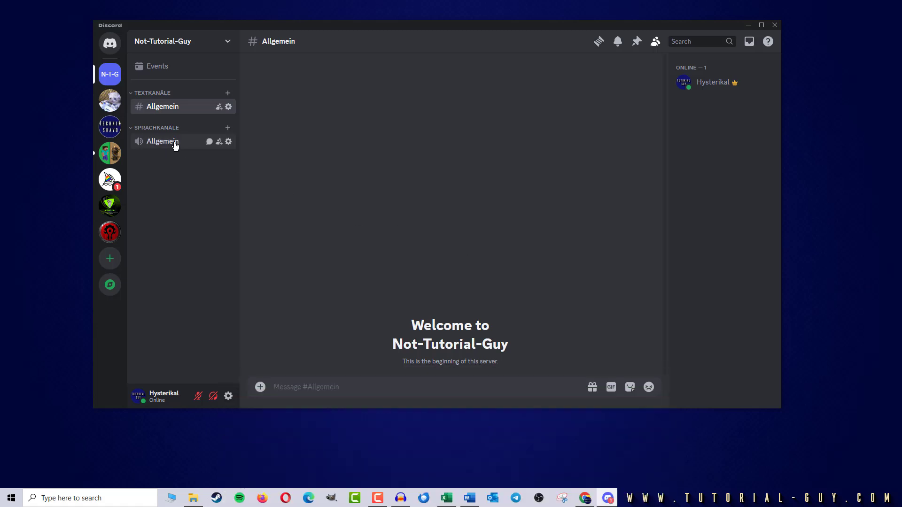
pyautogui.click(227, 142)
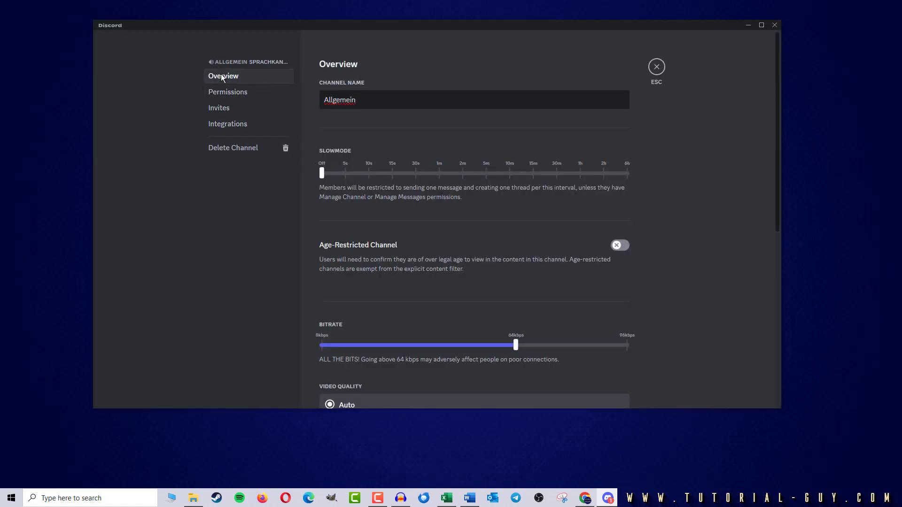
# Step: Scroll the channel overview down until the Region Override setting is visible
pyautogui.scroll(-3)
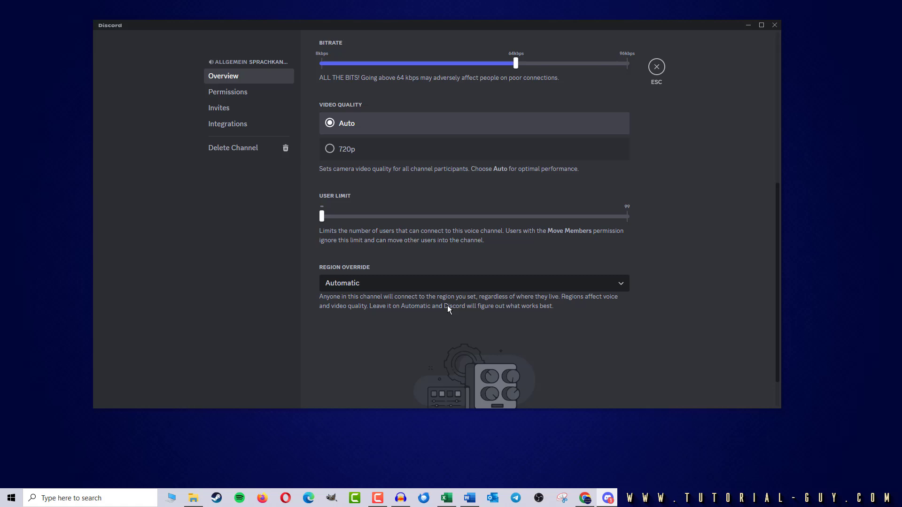
pyautogui.scroll(-3)
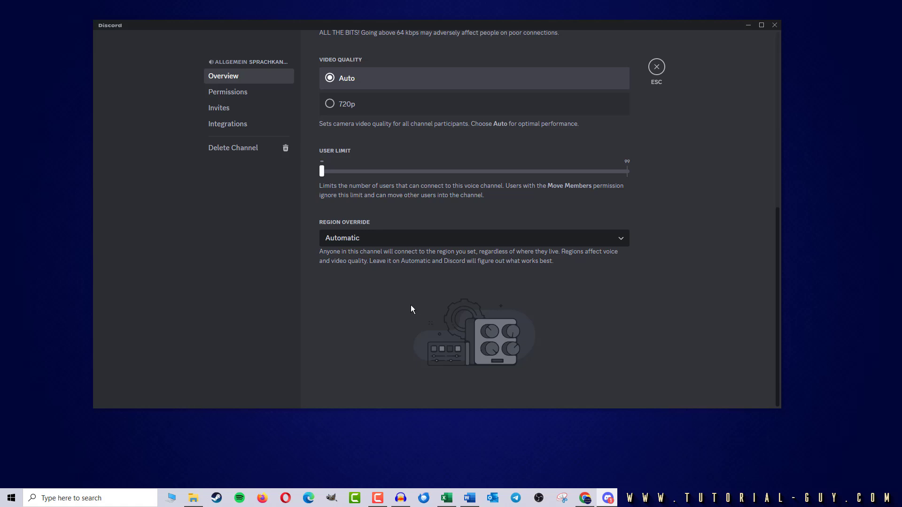
pyautogui.moveTo(400, 242)
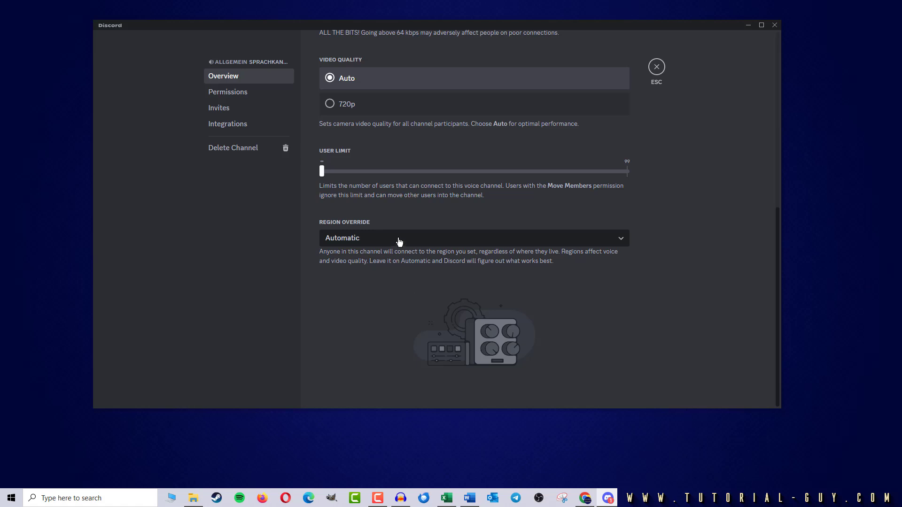
# Step: Set the channel's Region Override from Automatic to Brazil and save the change
pyautogui.click(473, 238)
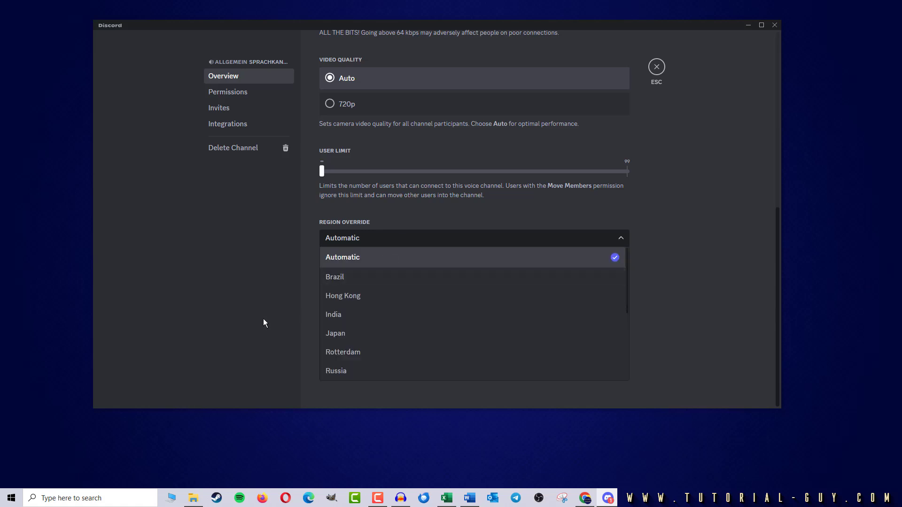
pyautogui.click(335, 277)
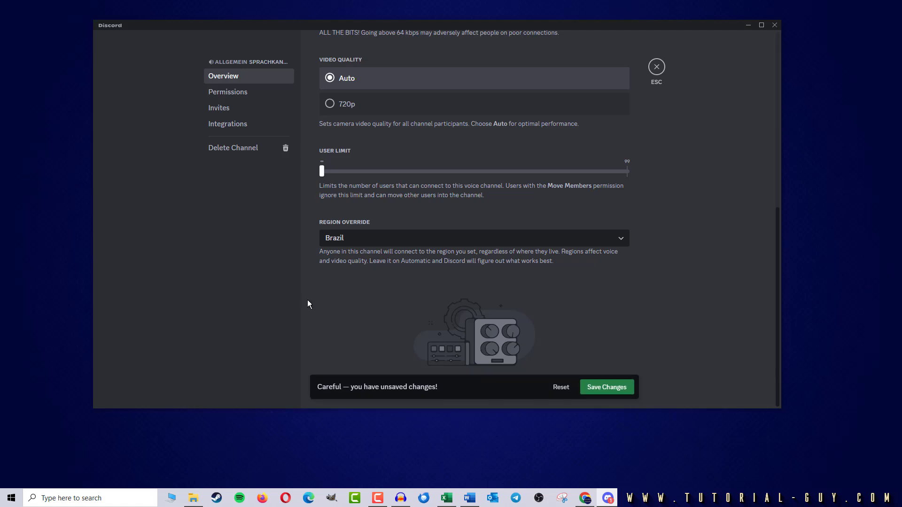
pyautogui.click(606, 386)
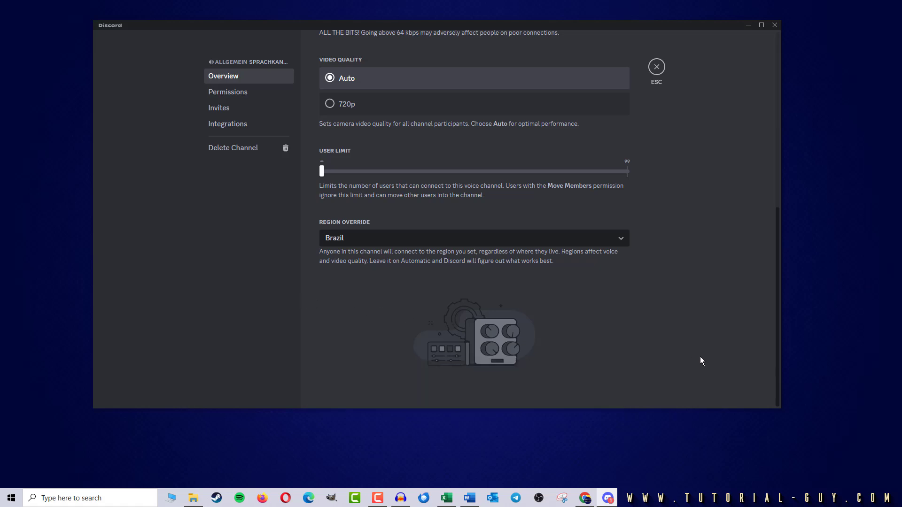